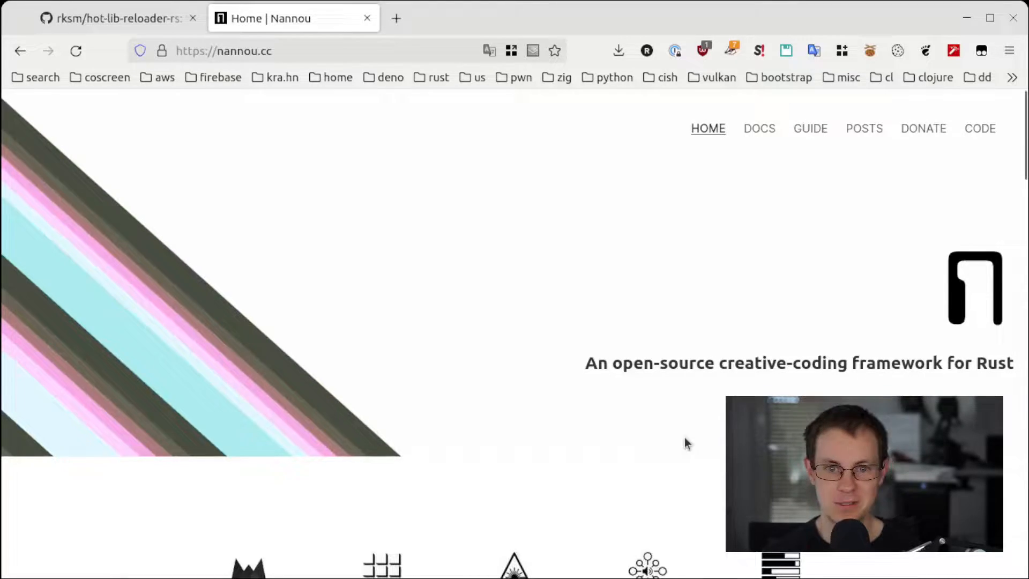
# - Switch to the hot-lib-reloader-rs repo and scroll its README to the Example project setup section
pyautogui.scroll(-3)
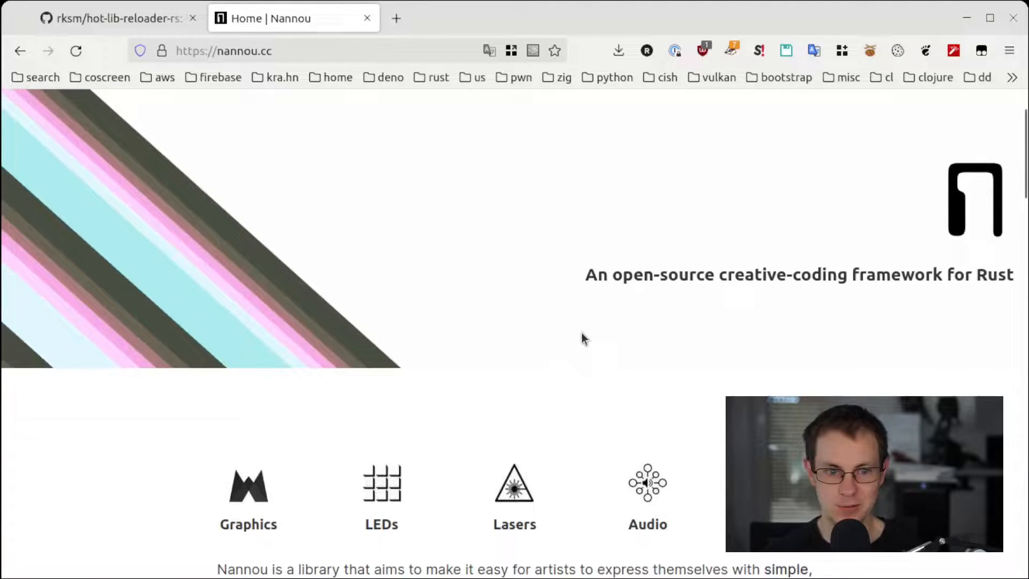
pyautogui.scroll(-3)
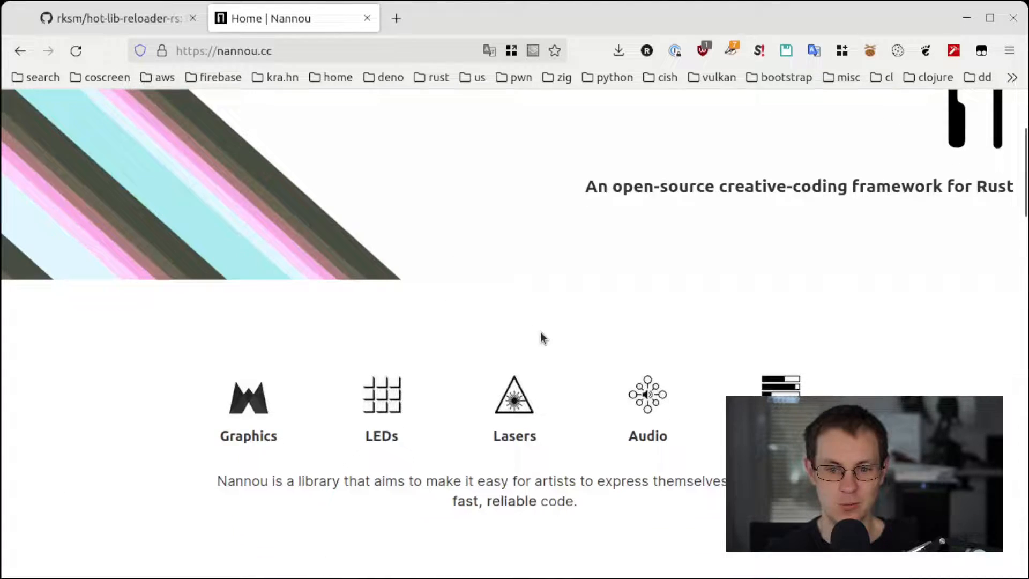
pyautogui.scroll(-3)
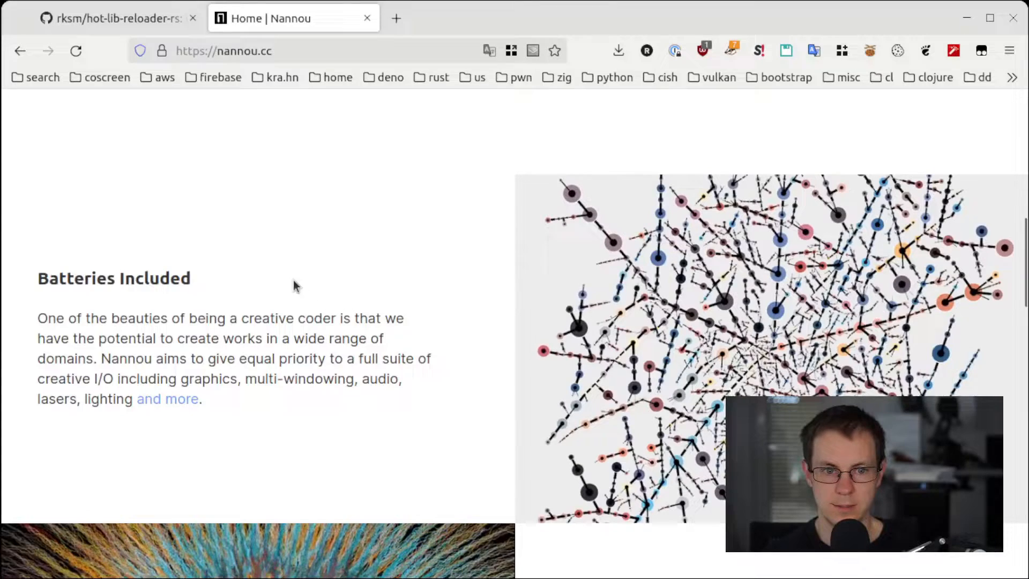
pyautogui.click(111, 18)
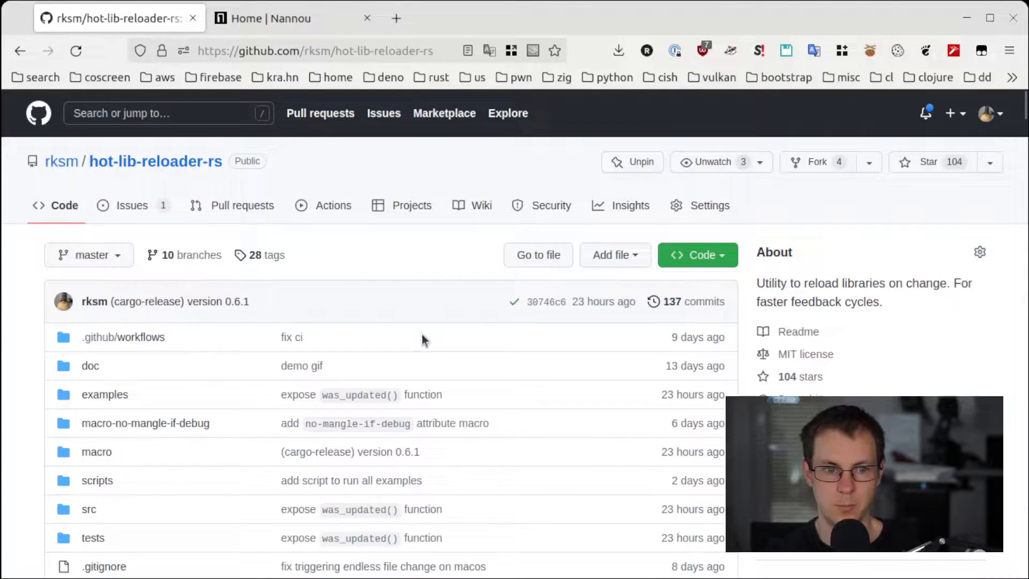
pyautogui.scroll(-3)
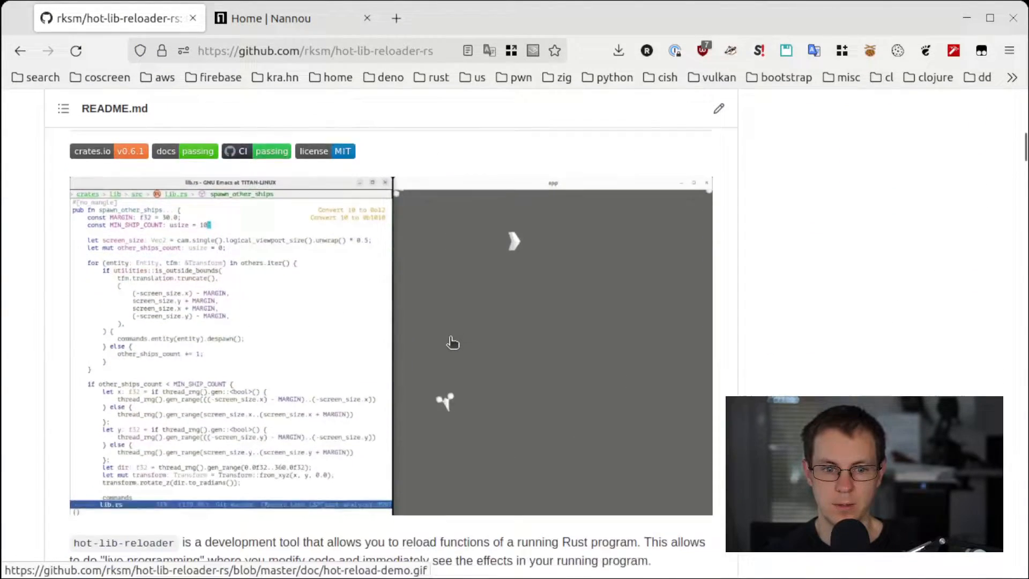
pyautogui.scroll(-3)
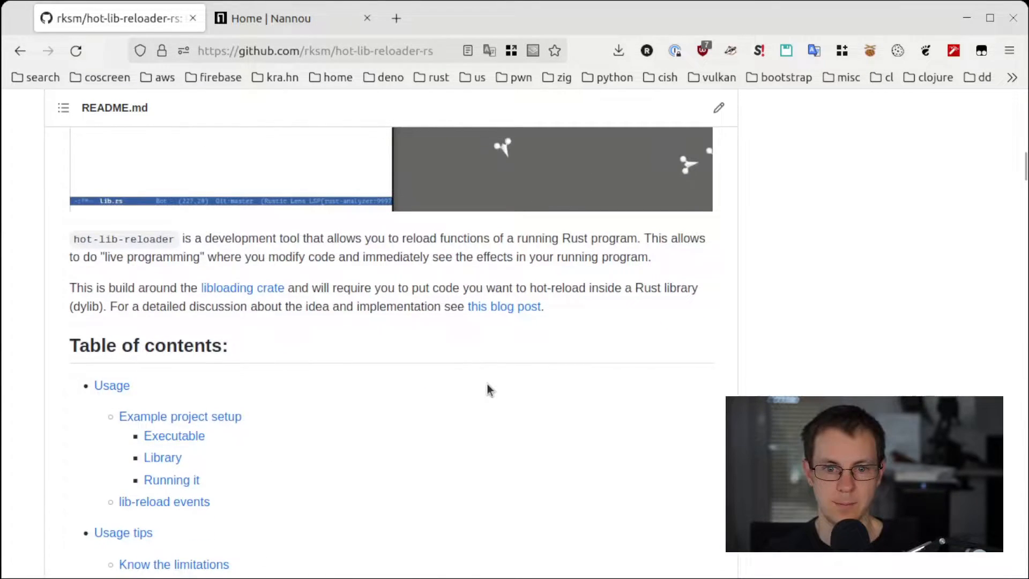
pyautogui.scroll(-3)
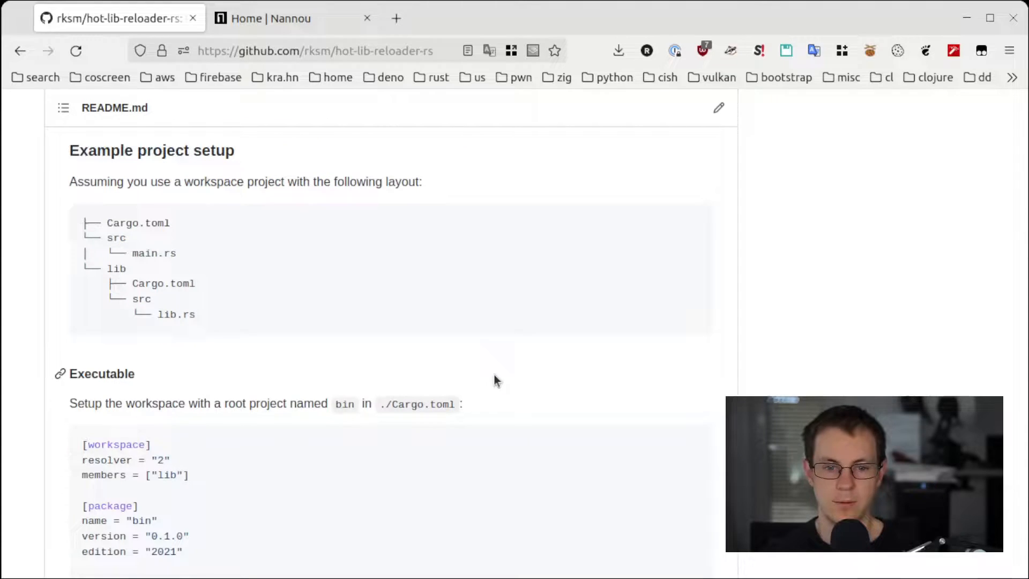
pyautogui.moveTo(471, 307)
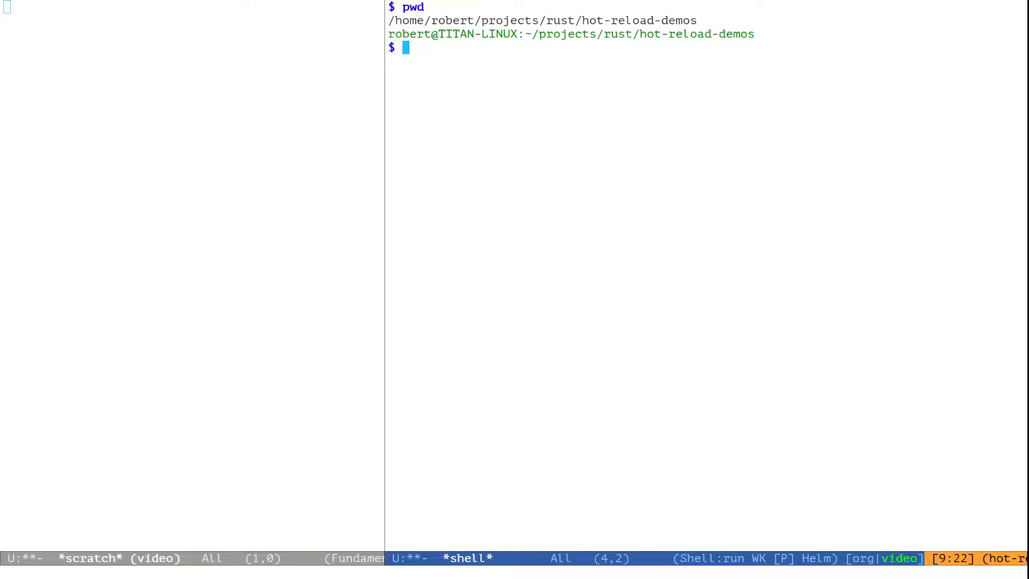
# - Run cargo generate rksm/nannou-hot-reload in the shell, then list the new project's files with fd
pyautogui.write('cargo generate rksm/nannou-hot-reload')
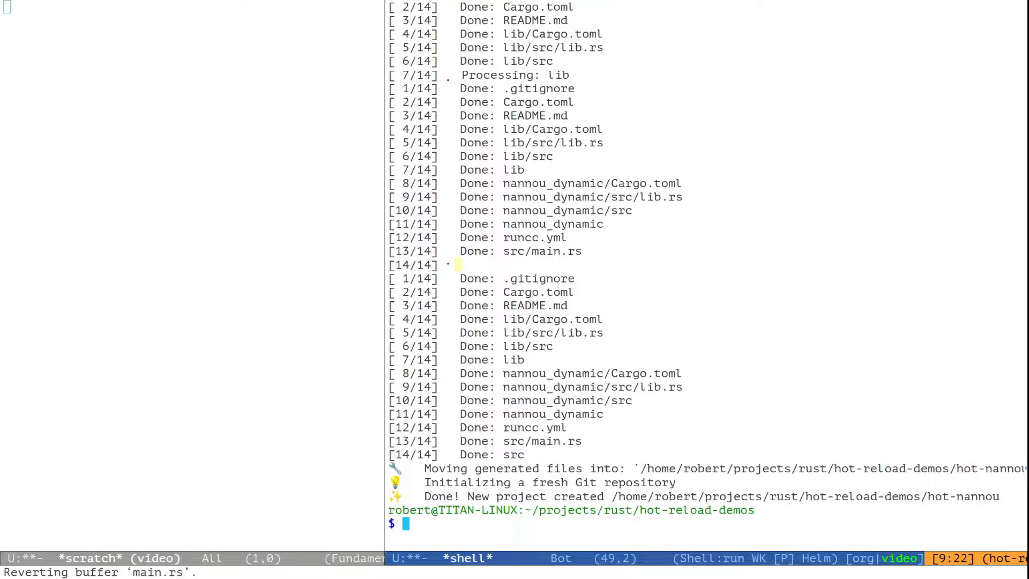
pyautogui.write('fd')
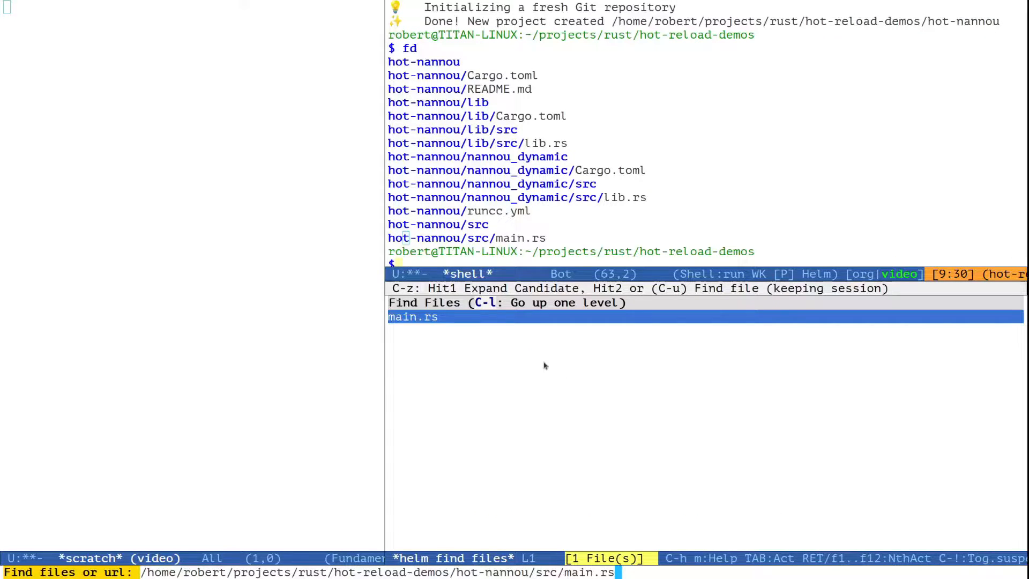
# - Open main.rs and highlight the hot_functions_from_file line pointing at lib/src/lib.rs
pyautogui.press('Return')
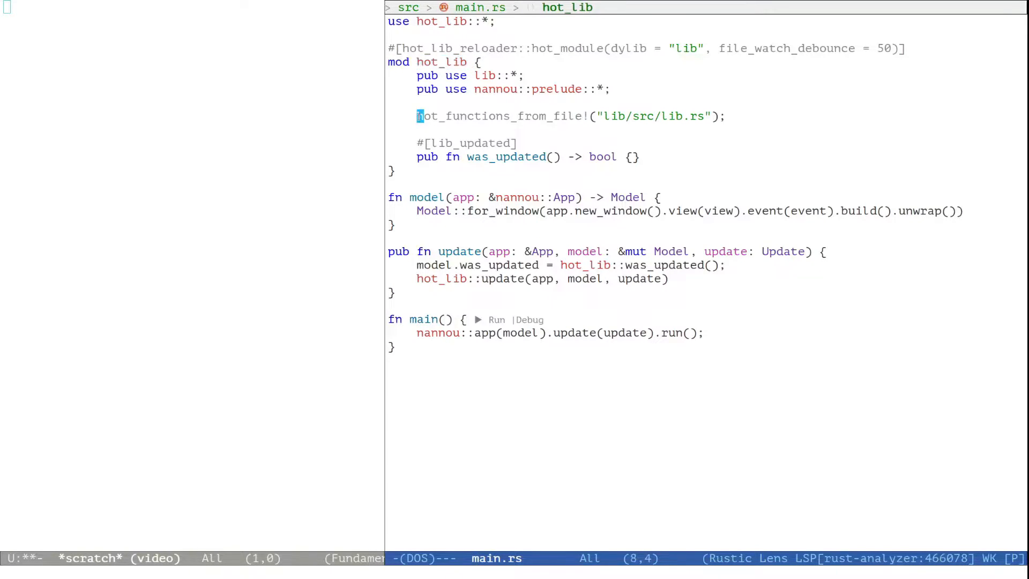
pyautogui.moveTo(415, 116); pyautogui.dragTo(725, 116)
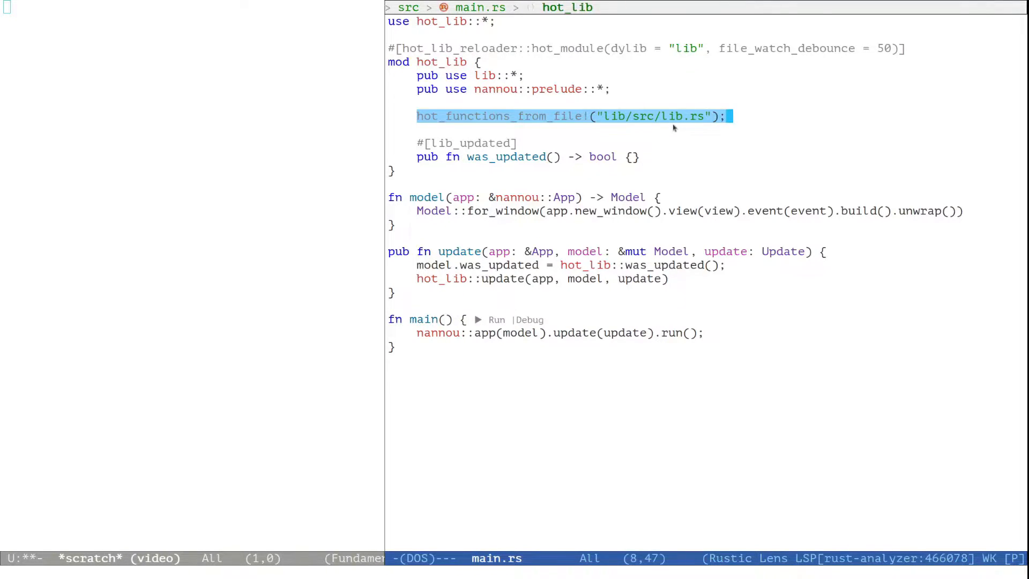
pyautogui.moveTo(630, 108)
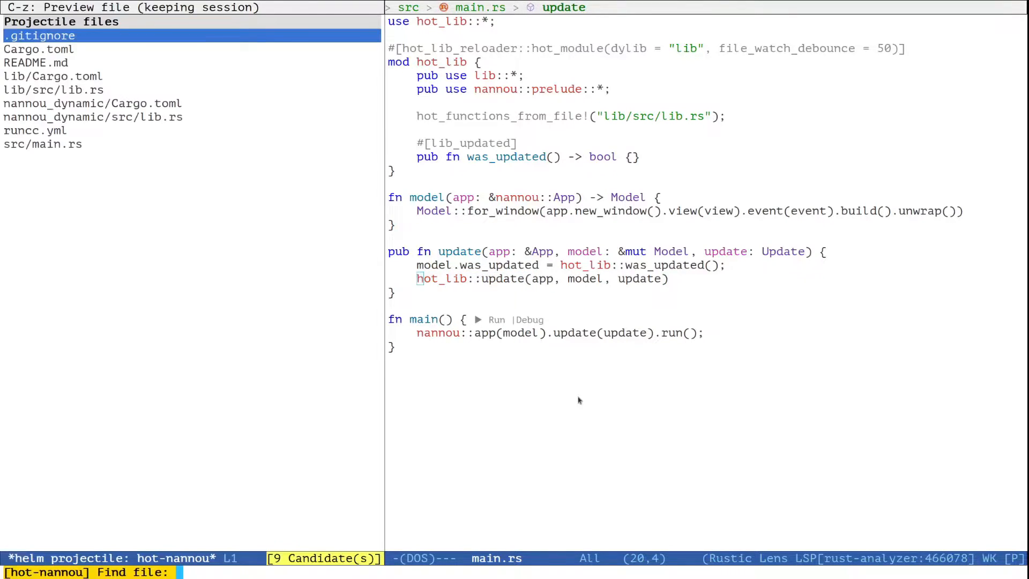
# - Find lib/src/lib.rs through the projectile finder to review its Model struct
pyautogui.write('lib')
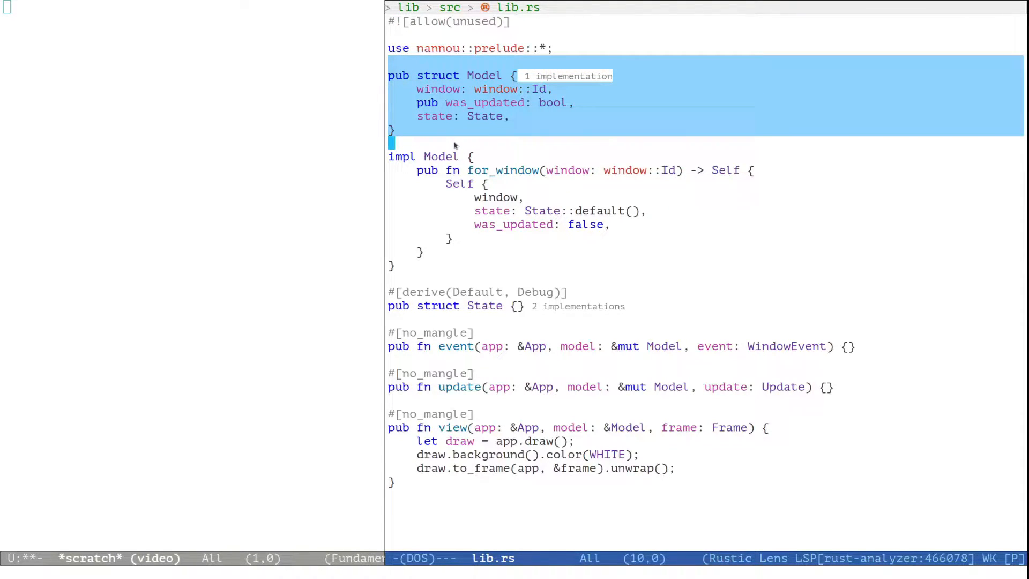
pyautogui.moveTo(755, 373)
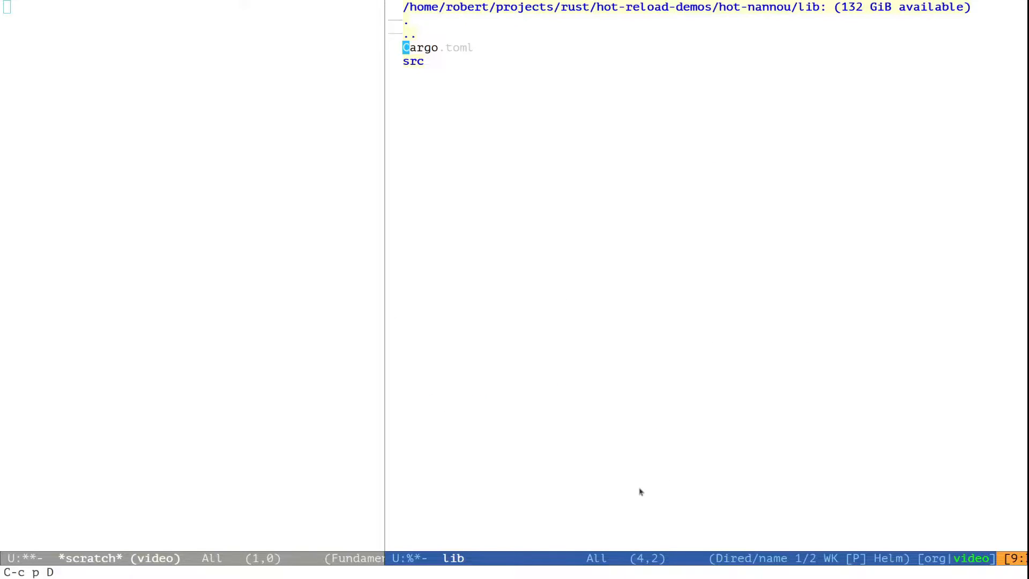
# - Go to the project root and launch the 'cargo runcc -c' compile
pyautogui.press('^')
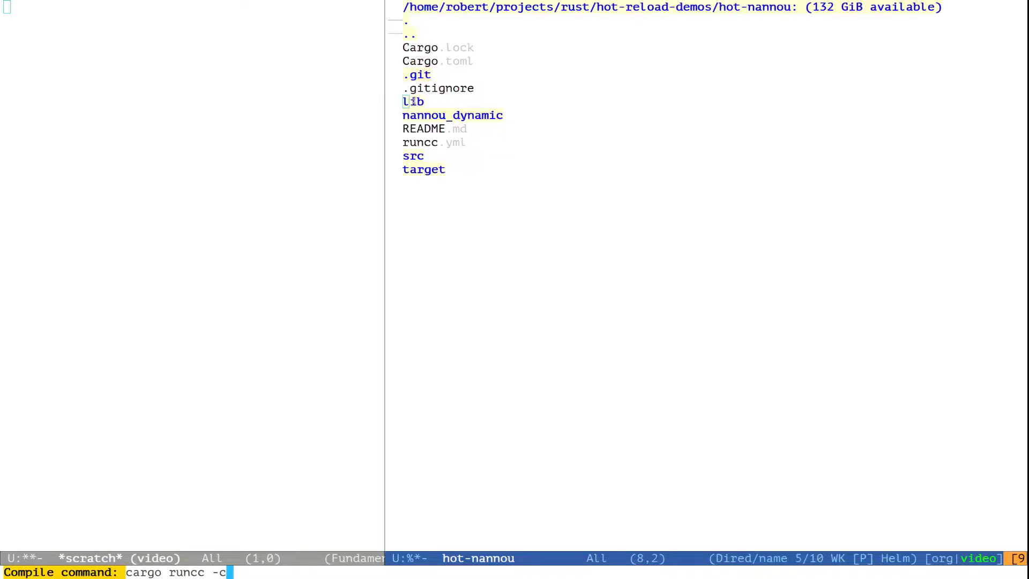
pyautogui.moveTo(495, 252)
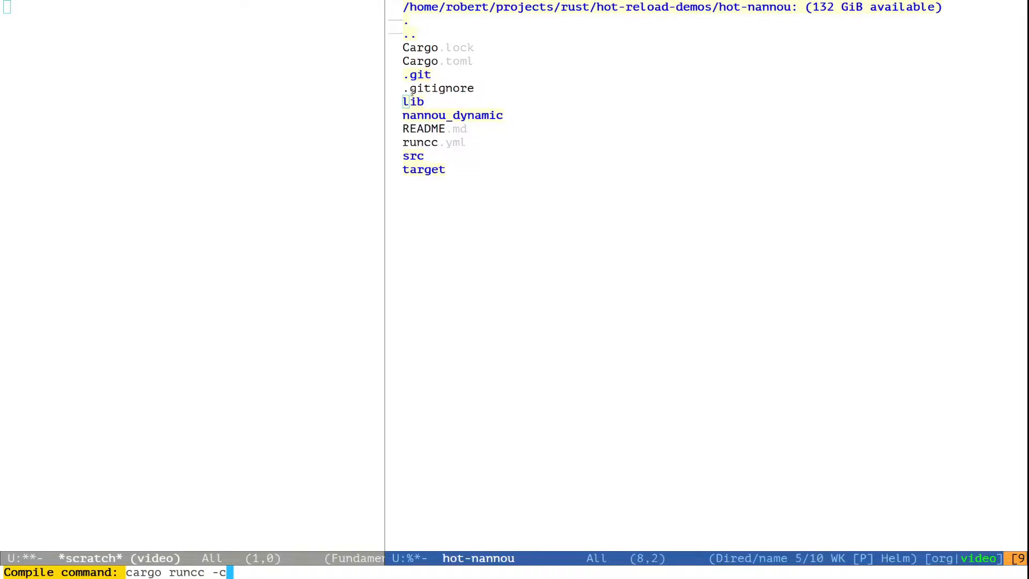
pyautogui.moveTo(584, 241)
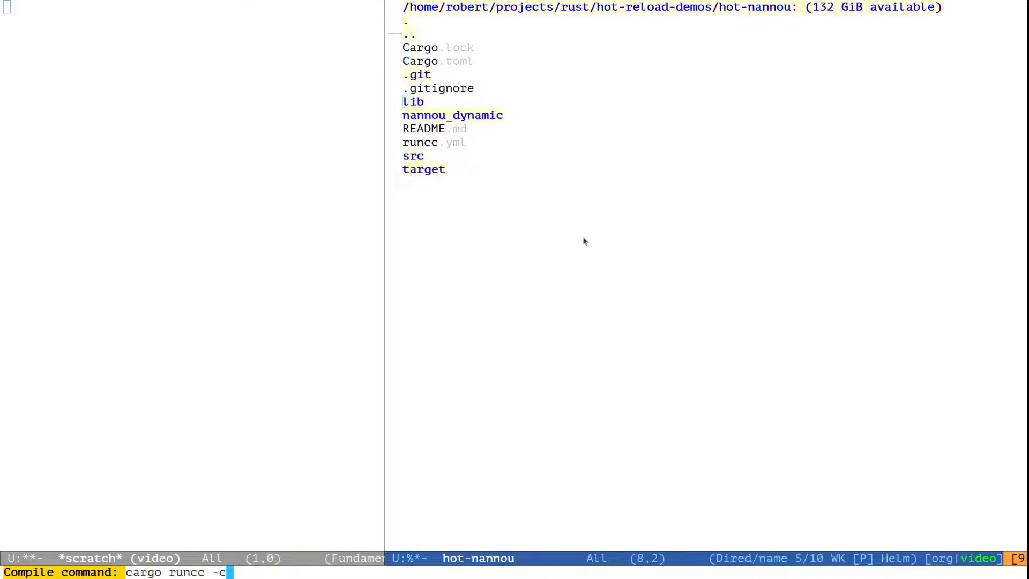
pyautogui.moveTo(438, 160)
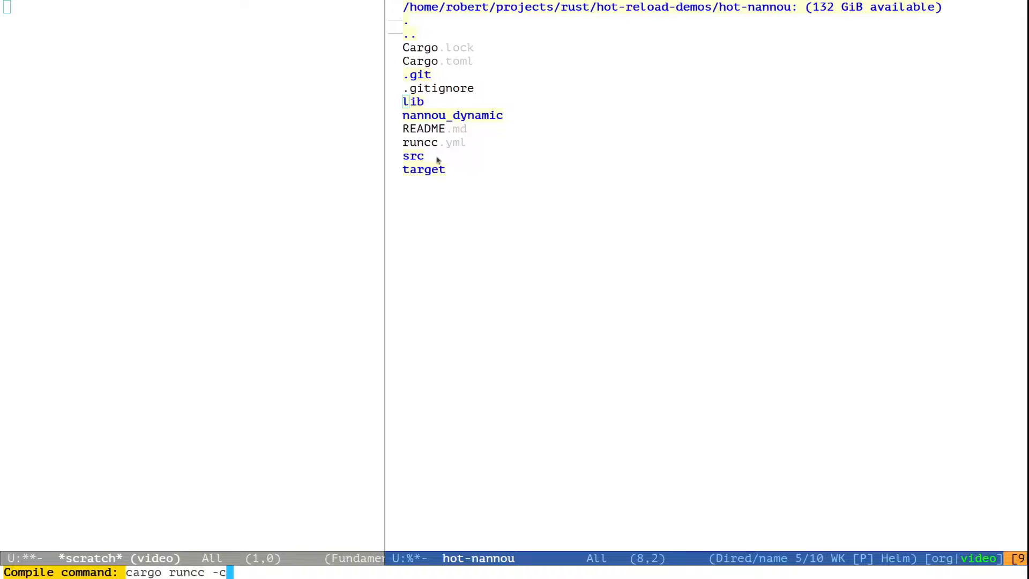
pyautogui.moveTo(473, 144)
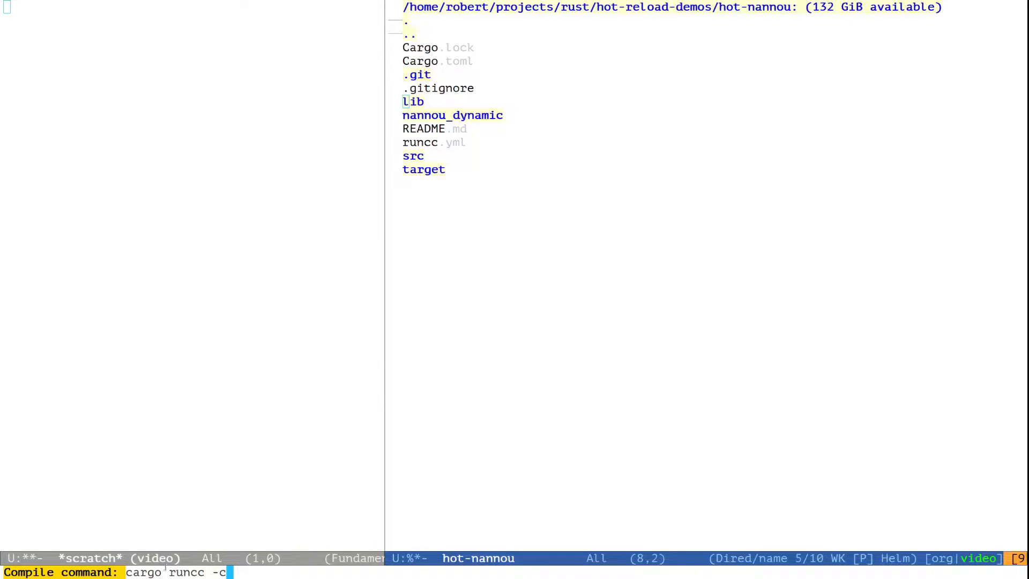
pyautogui.moveTo(530, 466)
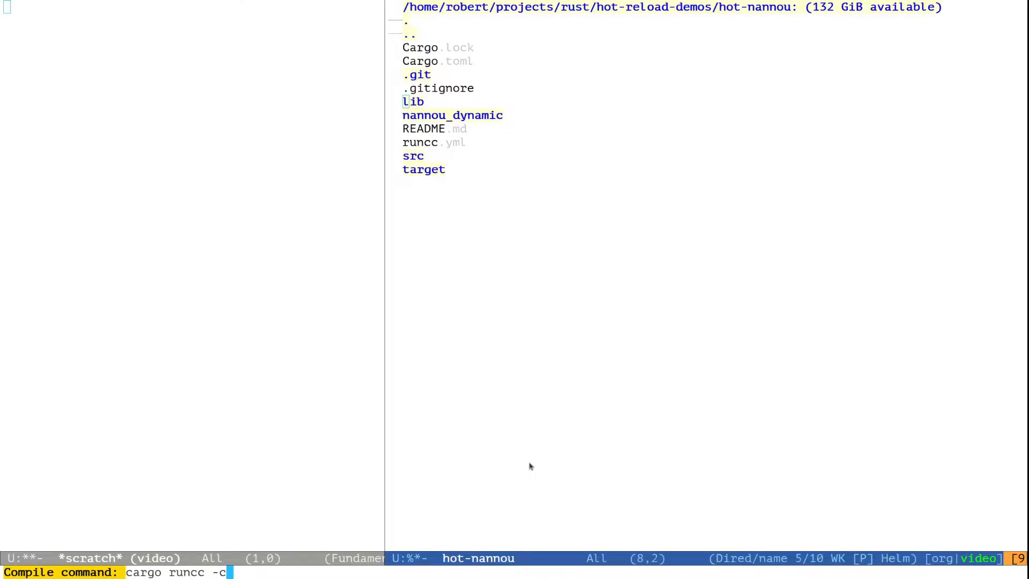
pyautogui.press('Return')
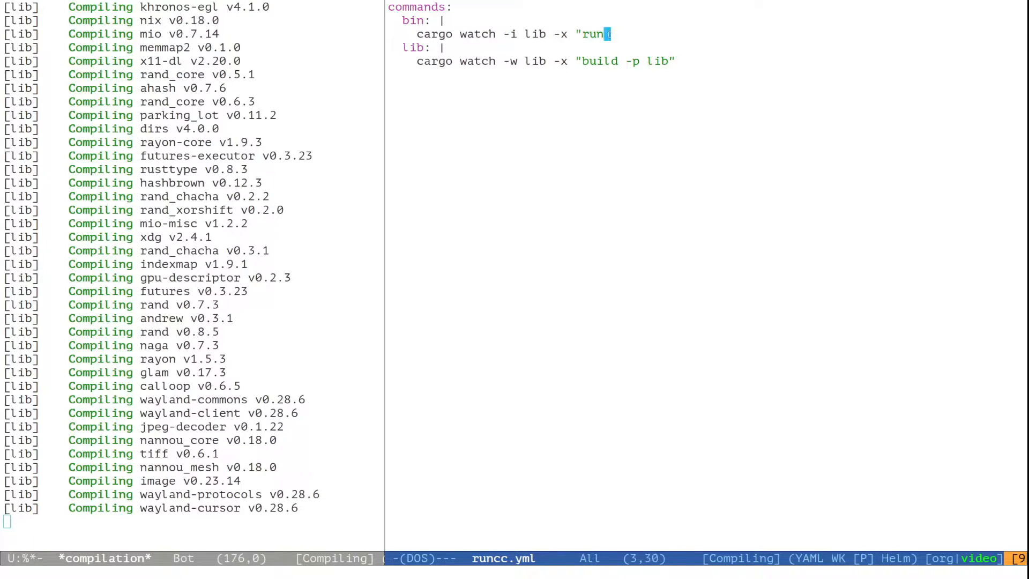
# - Mark the '-w lib' watch option in runcc.yml while following the compilation buffer through the lib and bin builds
pyautogui.press('C-space')
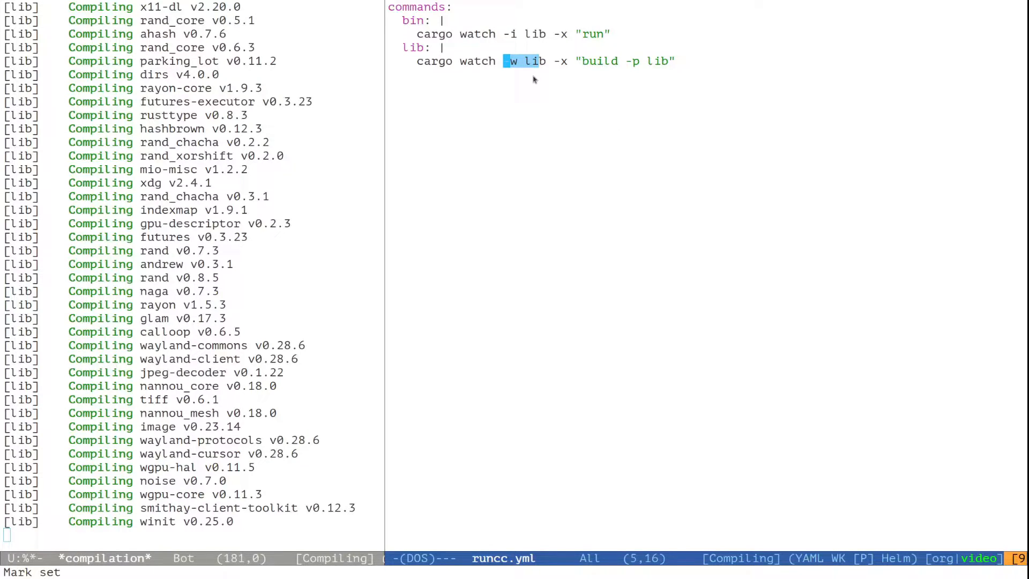
pyautogui.scroll(-3)
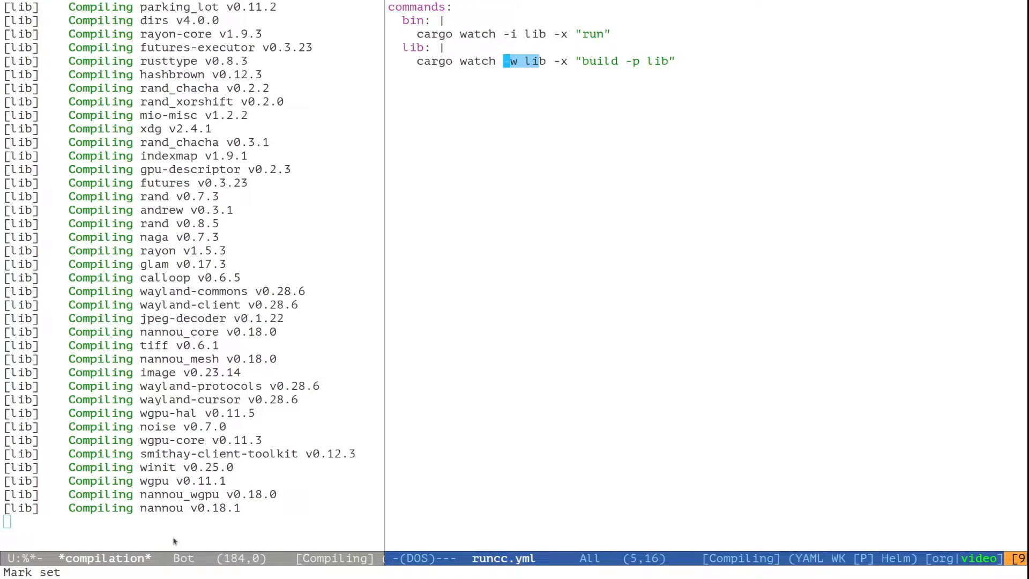
pyautogui.moveTo(276, 488)
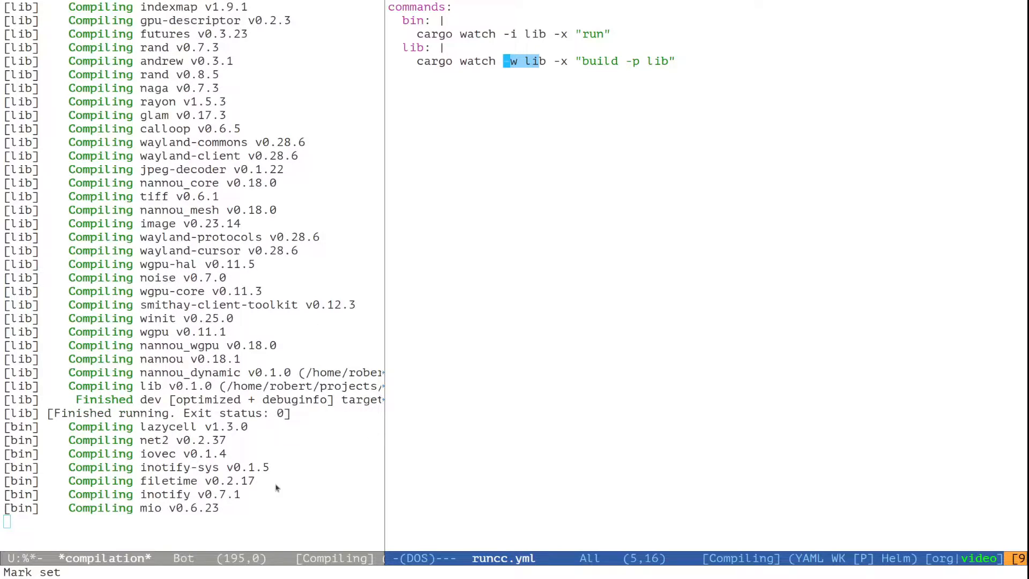
pyautogui.scroll(-3)
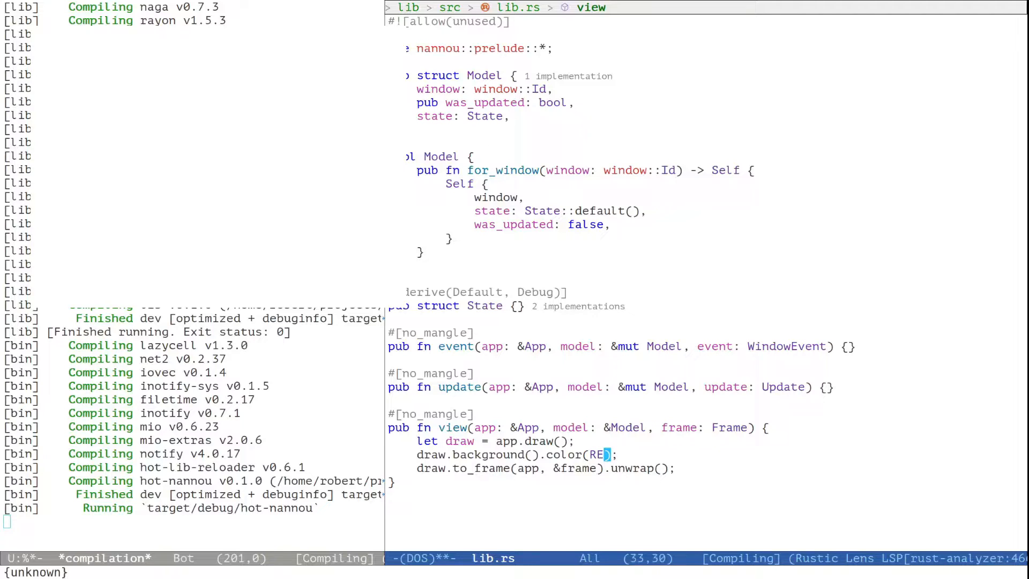
# - Change view's background colour to RED then BLACK, and begin a new State field
pyautogui.write('D')
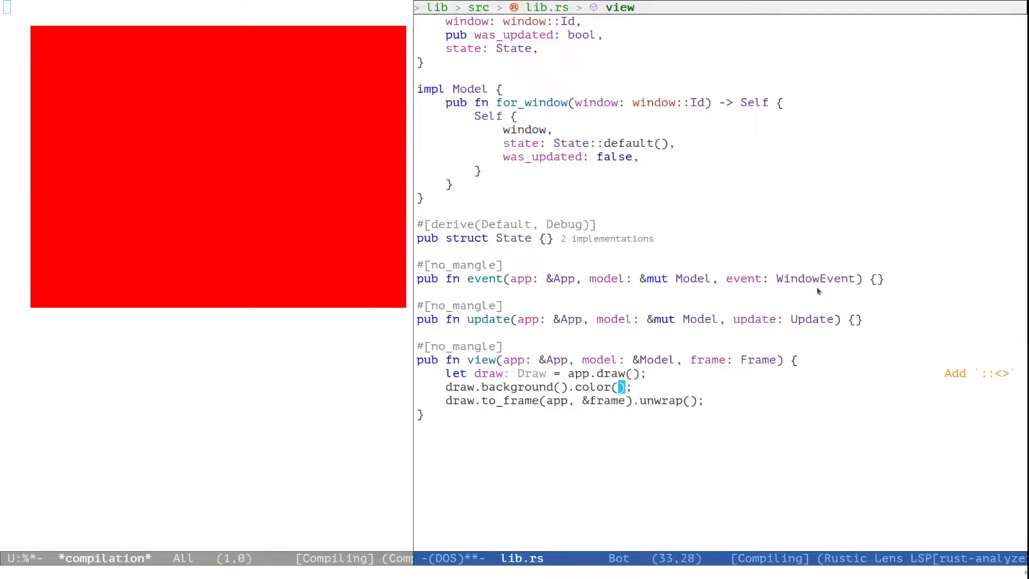
pyautogui.write('BLACK')
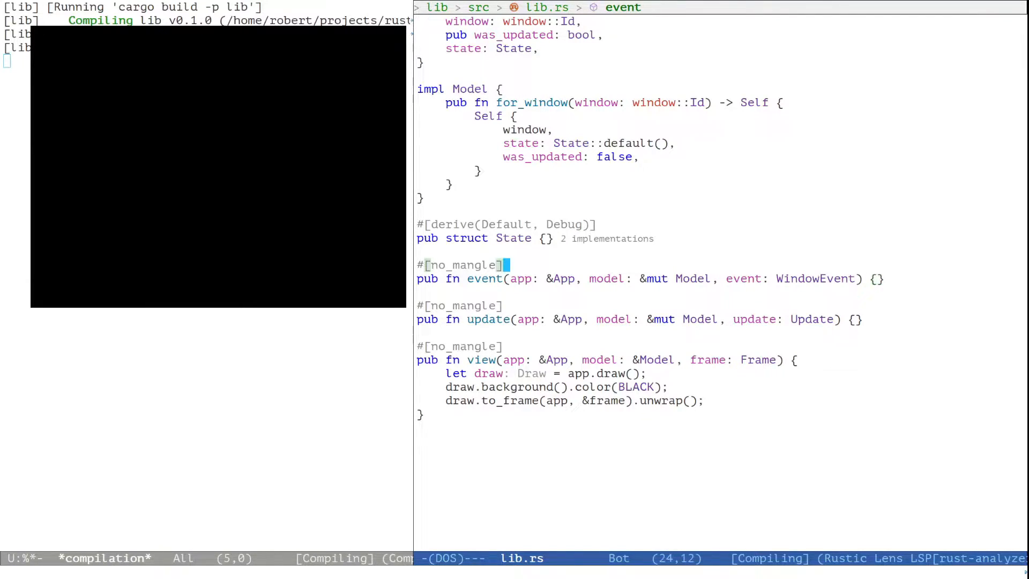
pyautogui.write('po')
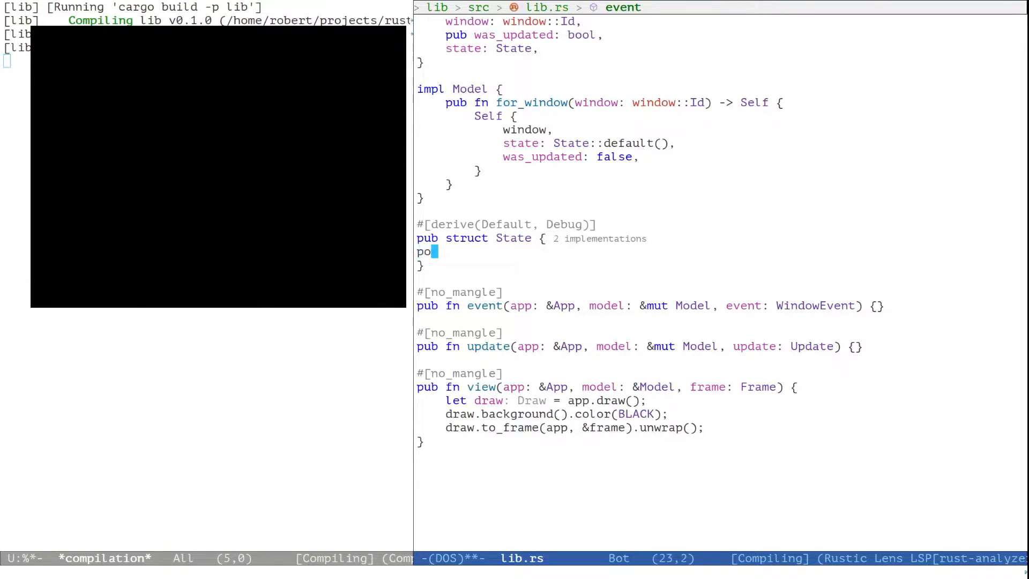
# - Add a 'positions: VecDeque<Vec2>,' field to the State struct
pyautogui.write('sitions')
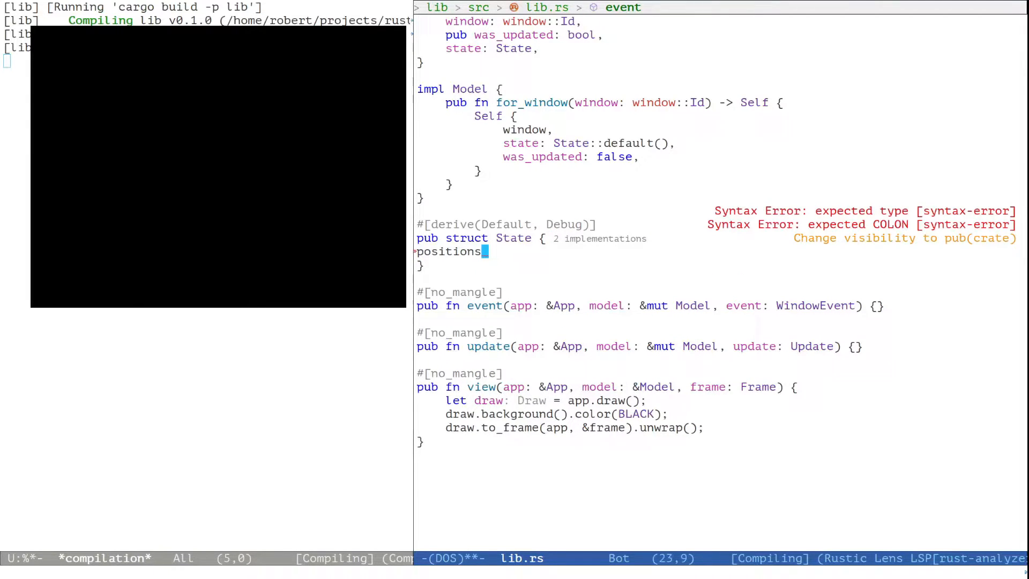
pyautogui.write(': VecD')
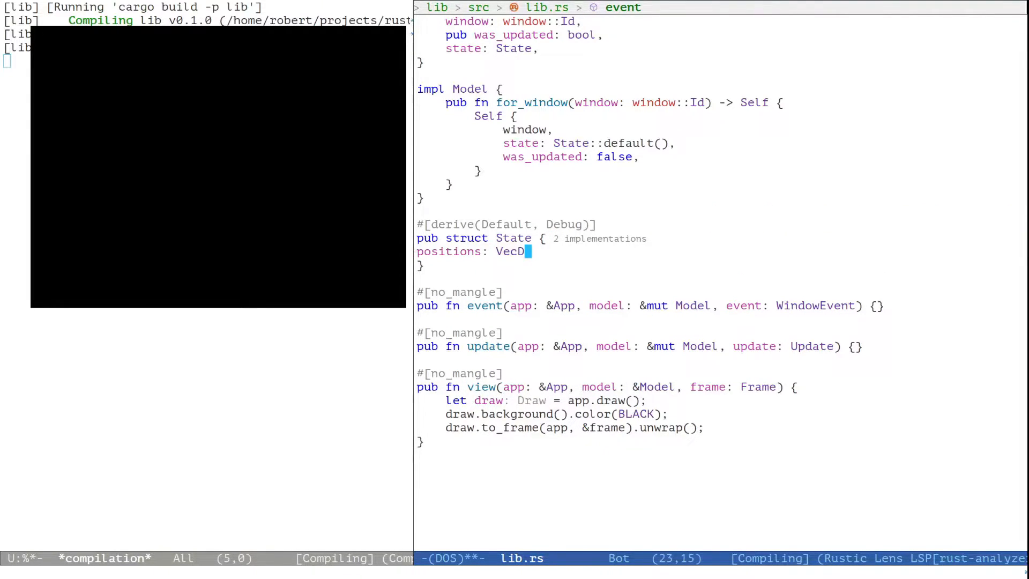
pyautogui.write('eque<Ve>')
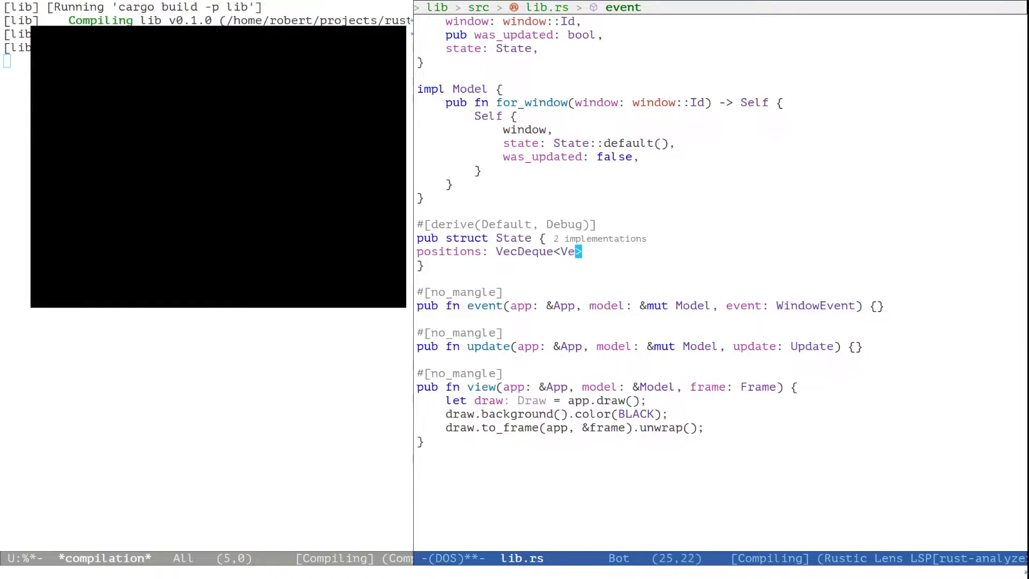
pyautogui.write('c2')
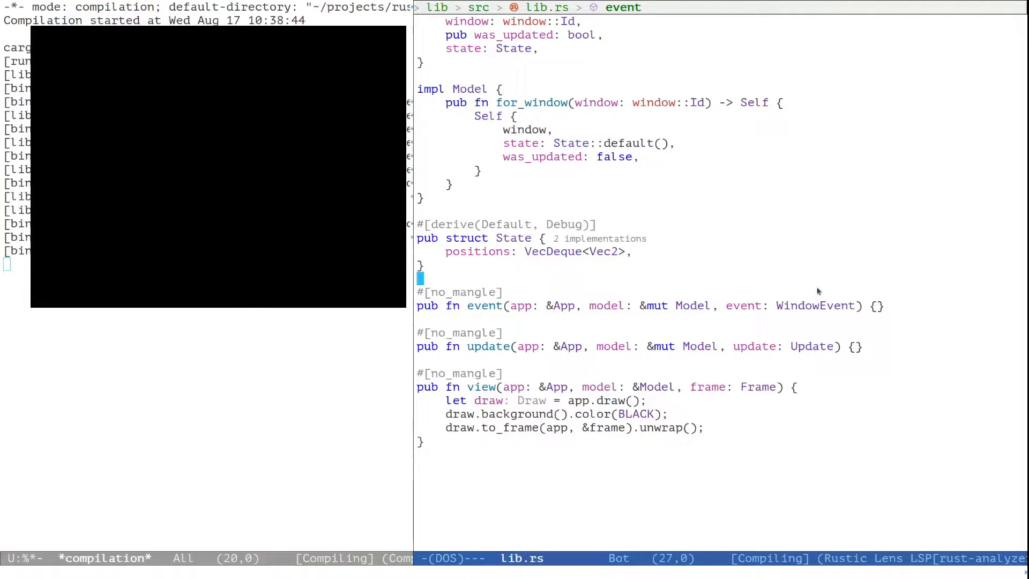
# - Write a match on event that pushes each MouseMoved(pos: Vec2) onto model.state.positions, ignoring other events
pyautogui.write('match event {')
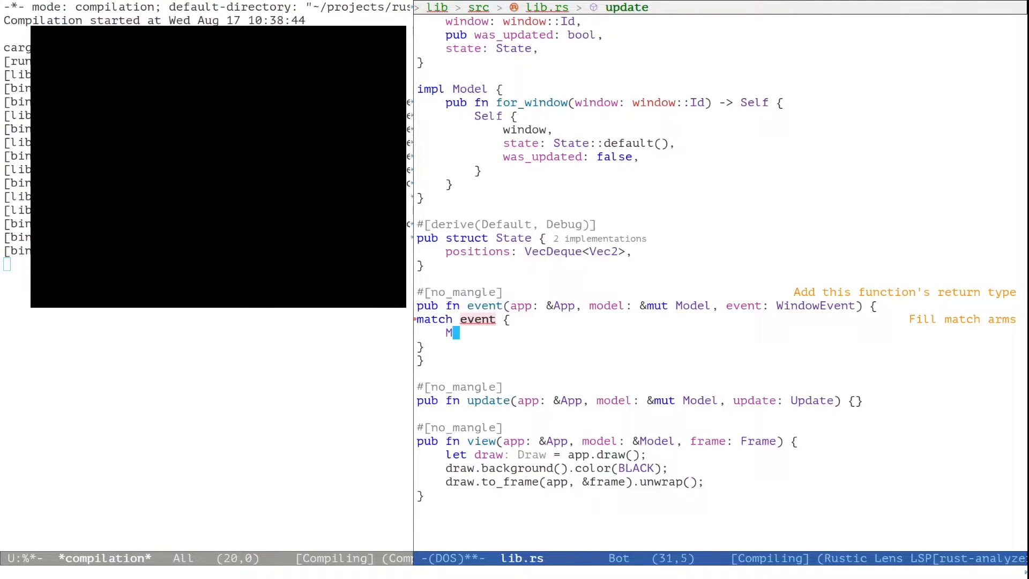
pyautogui.write('ouseMoved(pos')
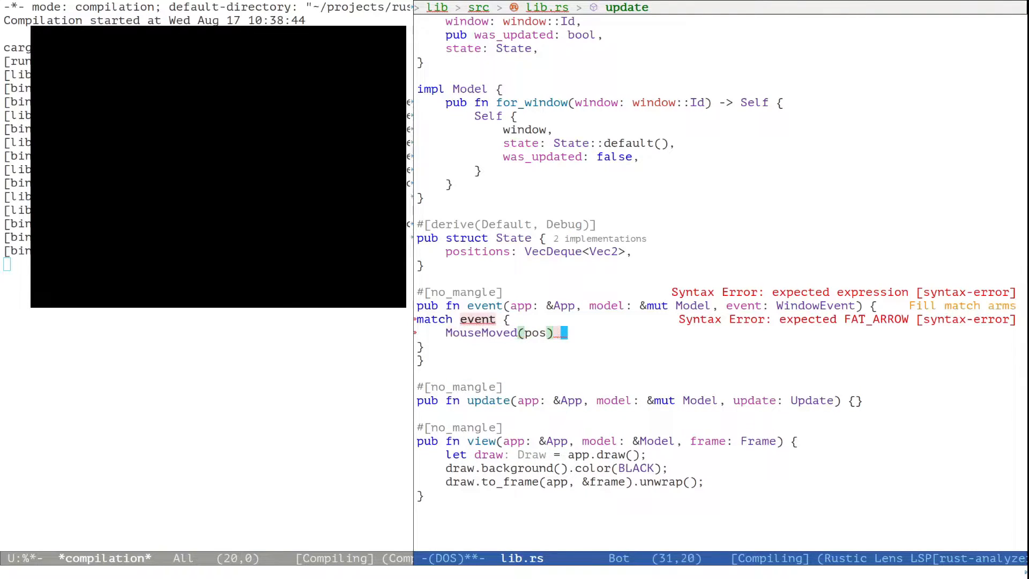
pyautogui.write(': Vec2) => {')
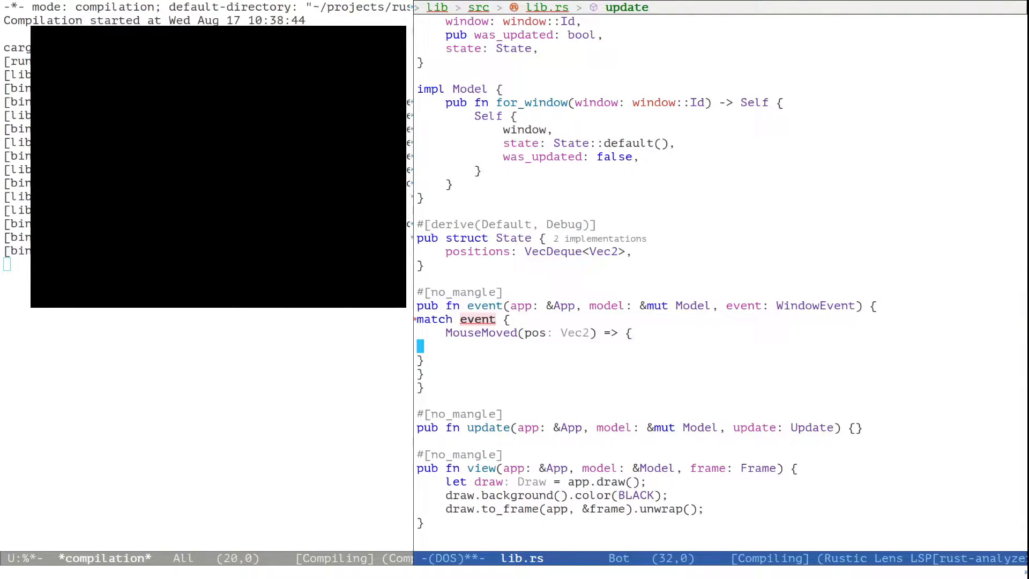
pyautogui.write('mode')
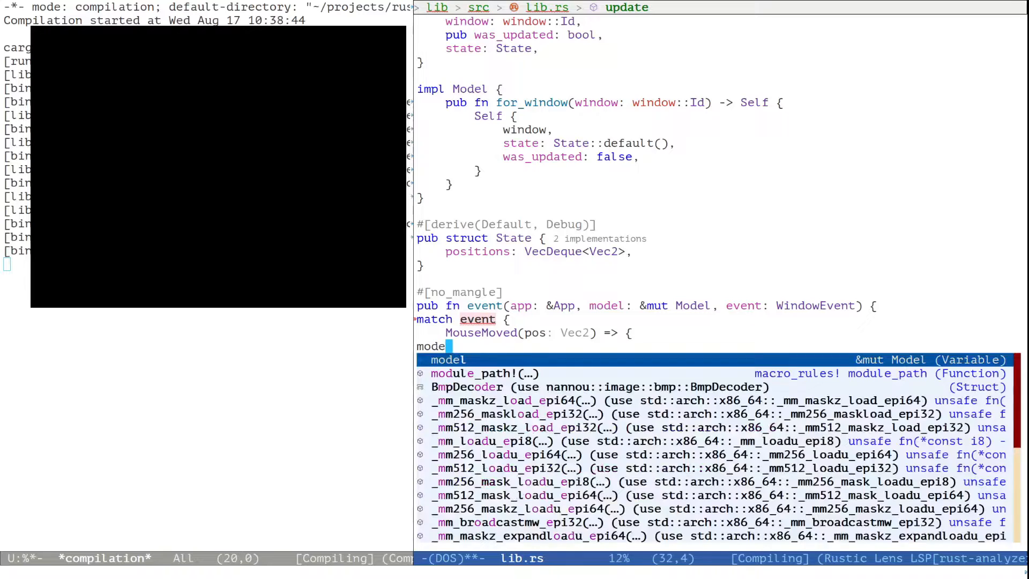
pyautogui.write('.')
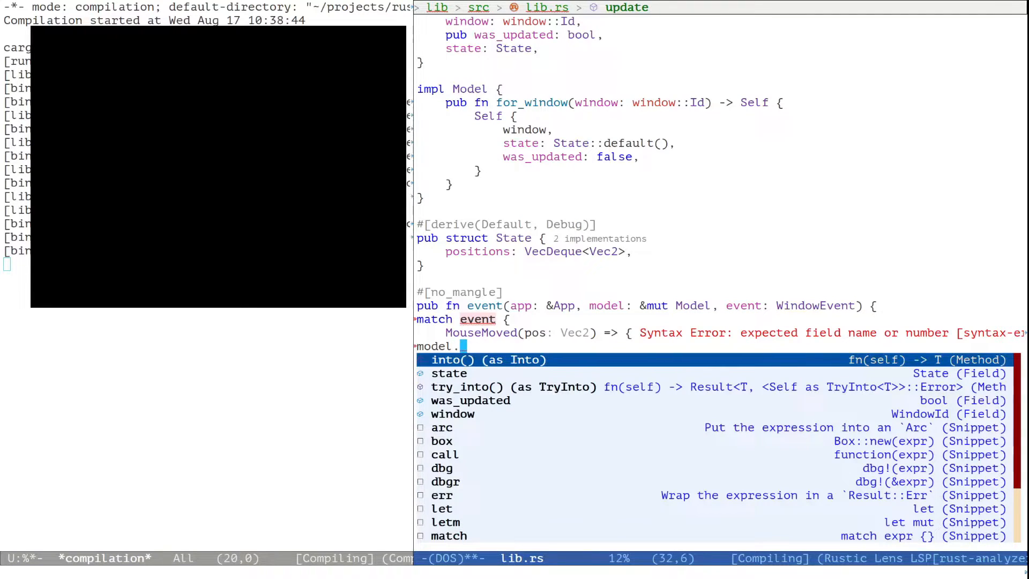
pyautogui.write('state.positions.push_back(pos);')
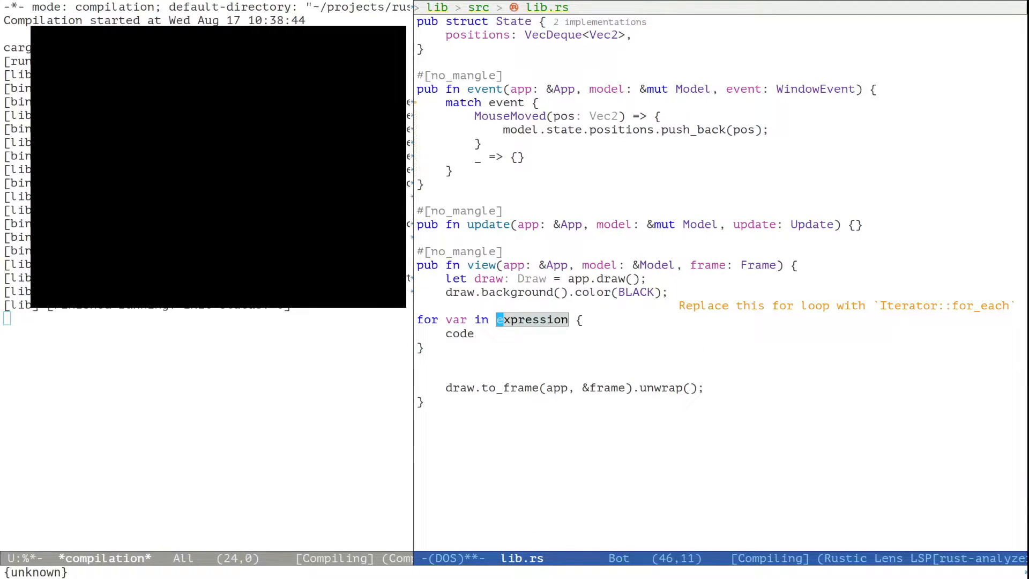
# - Loop over &model.state.positions drawing draw.ellipse().xy(*pos).radius(10.0).color(WHITE) for each
pyautogui.write('model.state.posit')
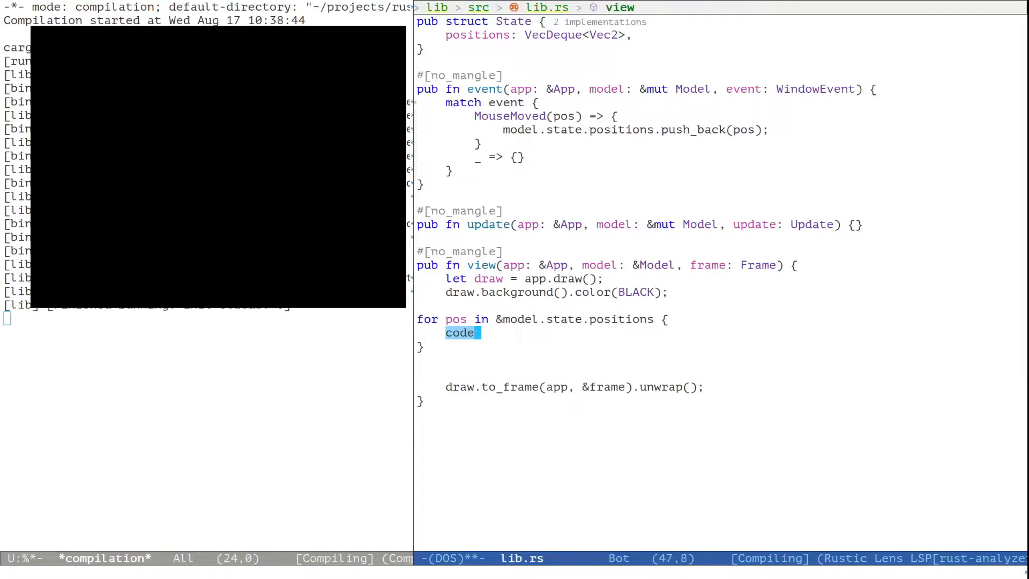
pyautogui.write('draw.ellipse().xy(pos).radius(radius)')
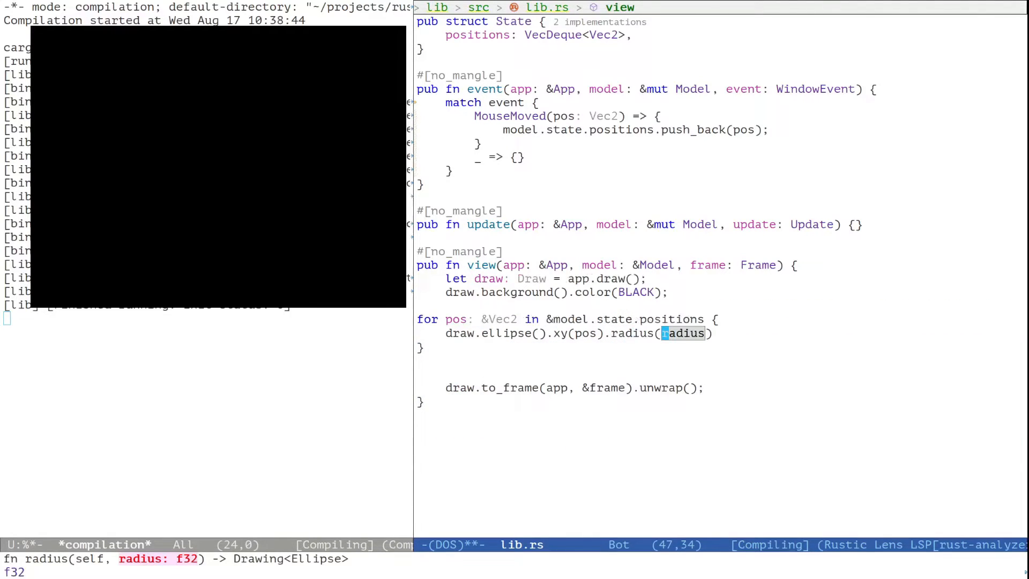
pyautogui.write('10.0).color(WHITE);')
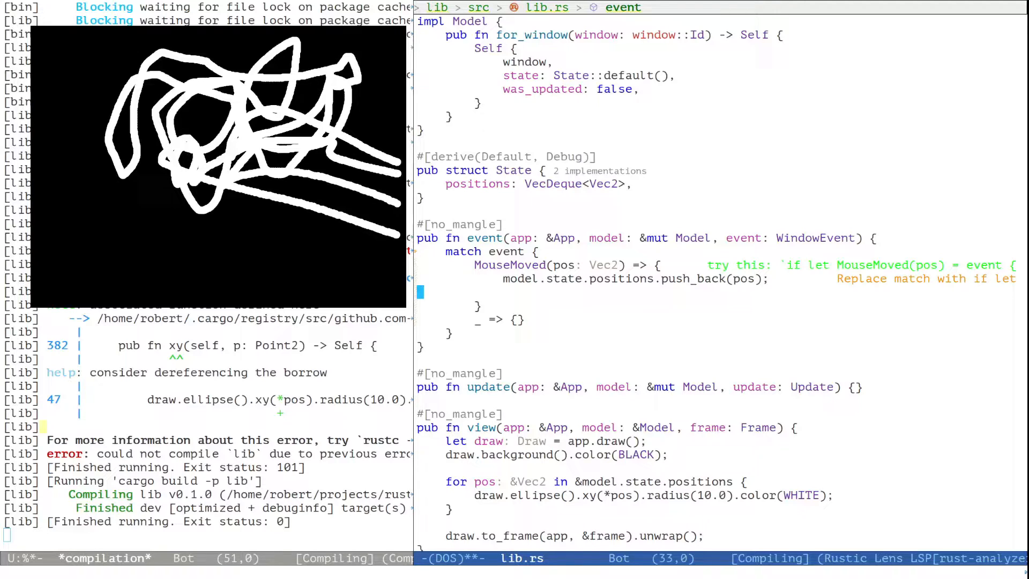
# - Add a while loop popping the front of model.state.positions when its length exceeds 30
pyautogui.write('while model.state.positions')
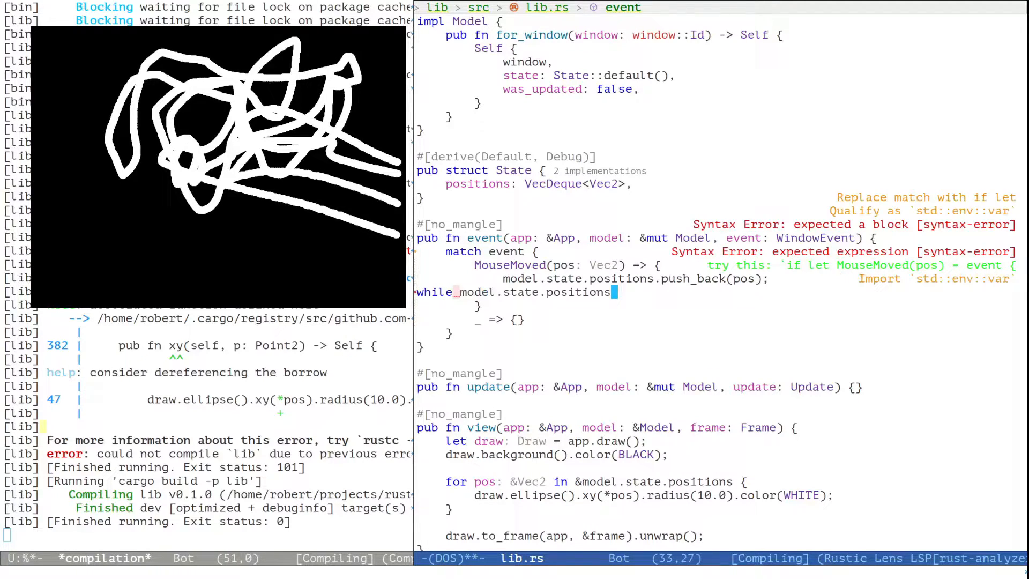
pyautogui.write('.len() > 30 {')
pyautogui.write('model.state.positions.')
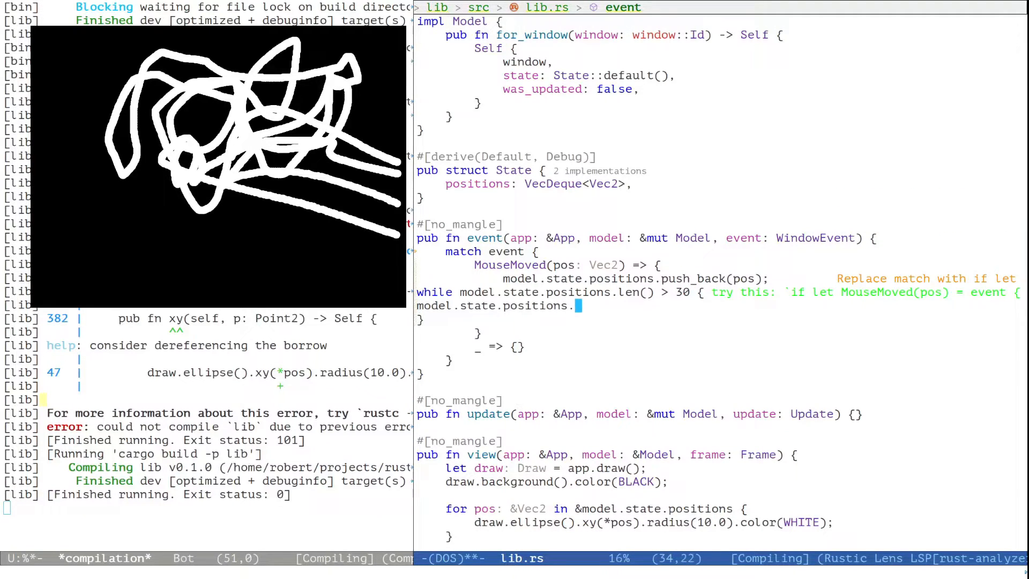
pyautogui.write('pop')
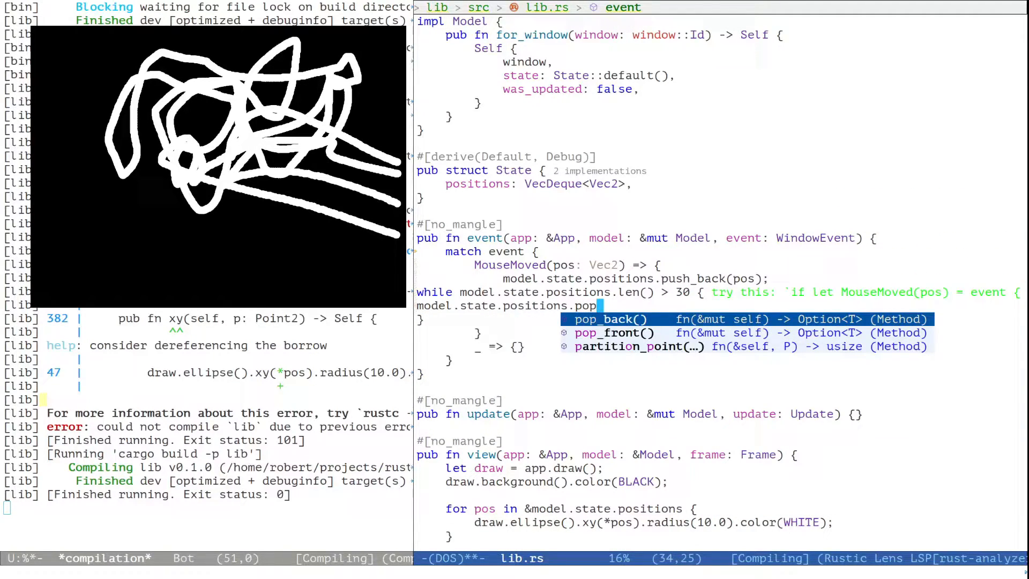
pyautogui.click(613, 333)
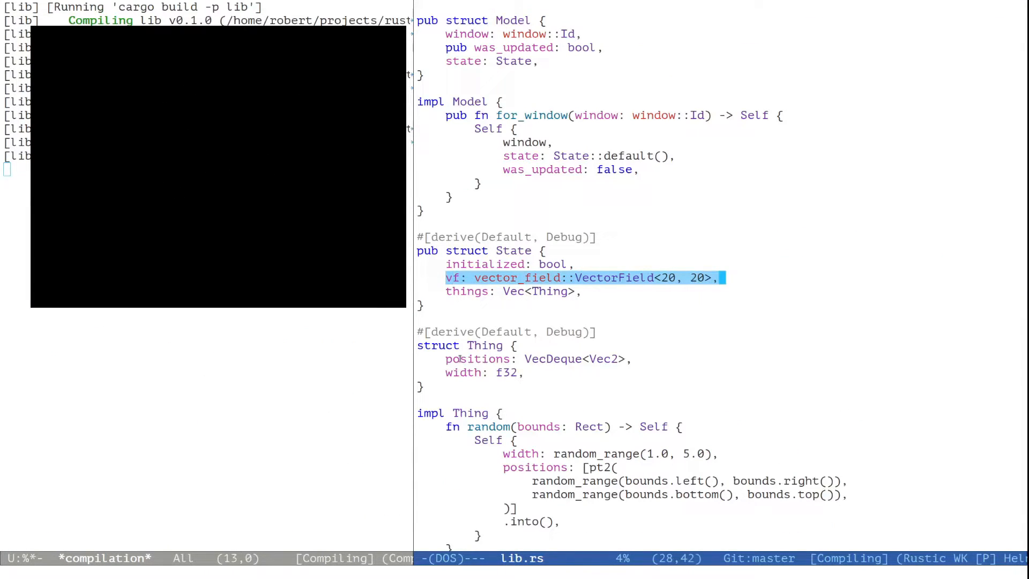
pyautogui.moveTo(630, 281)
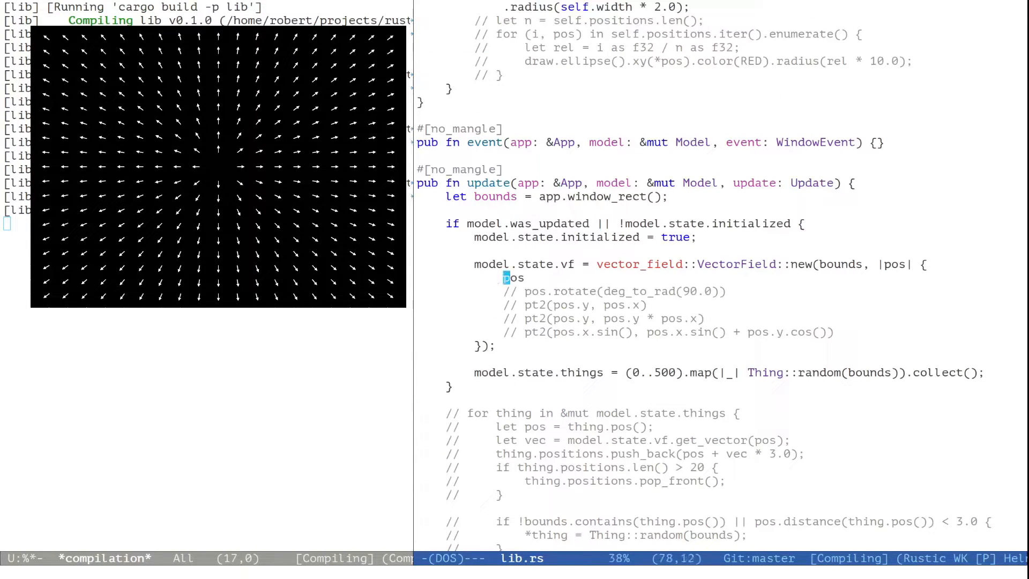
pyautogui.moveTo(257, 98)
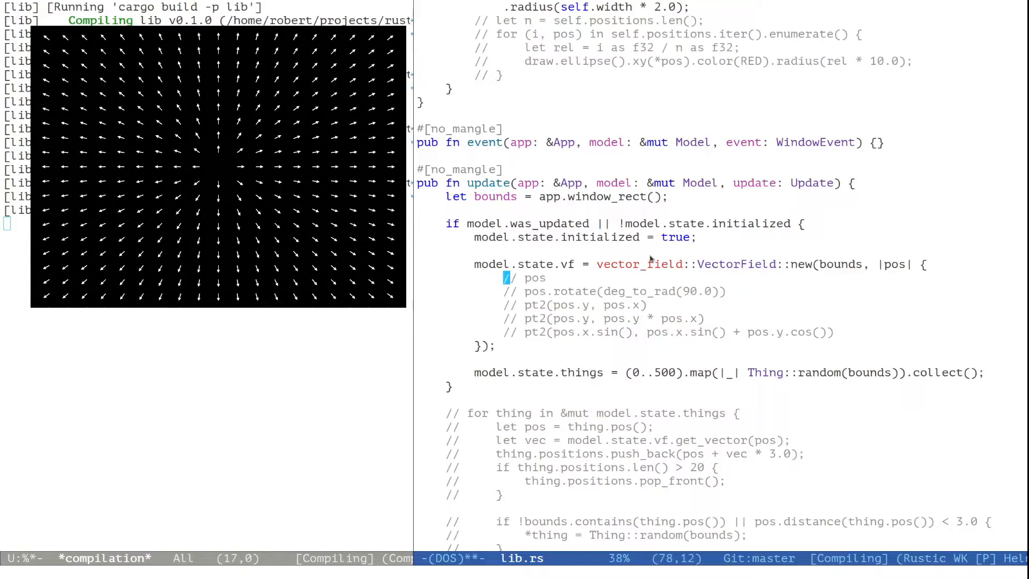
# - Try a constant field direction by writing pt2(1.0,1.0) in the VectorField::new closure
pyautogui.write('pt2(')
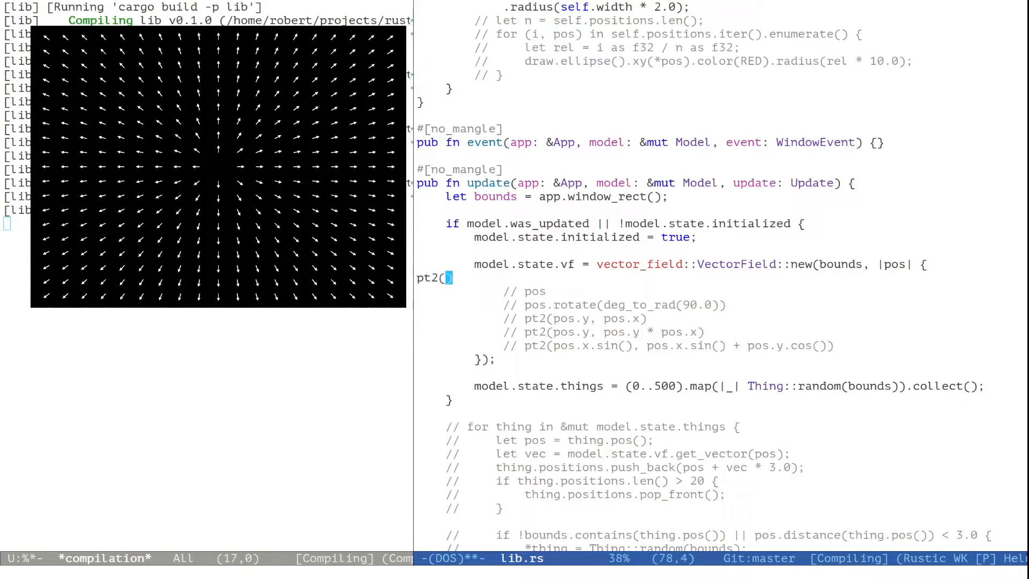
pyautogui.write('1.0')
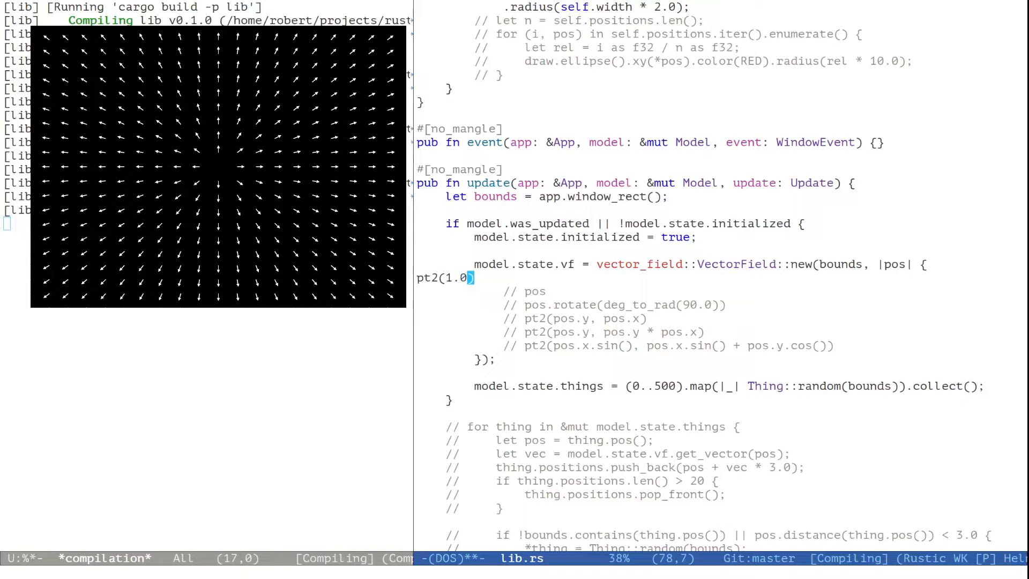
pyautogui.write(',1.0')
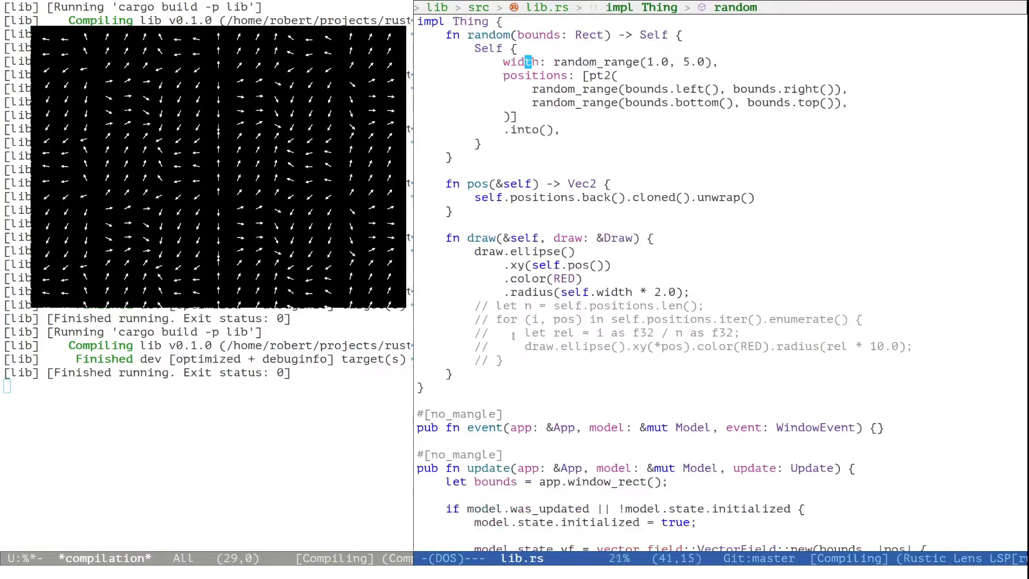
pyautogui.scroll(-3)
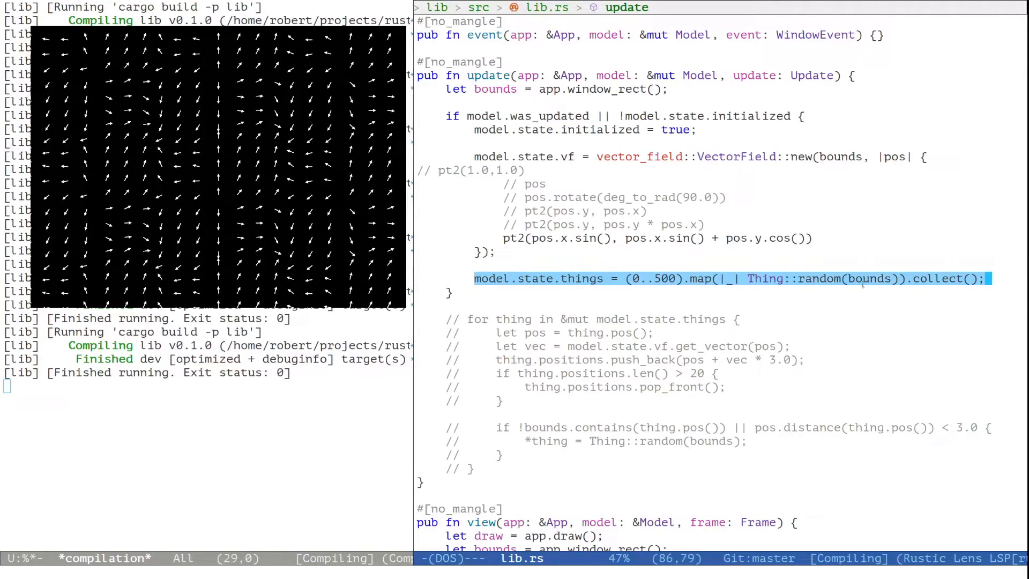
pyautogui.scroll(-3)
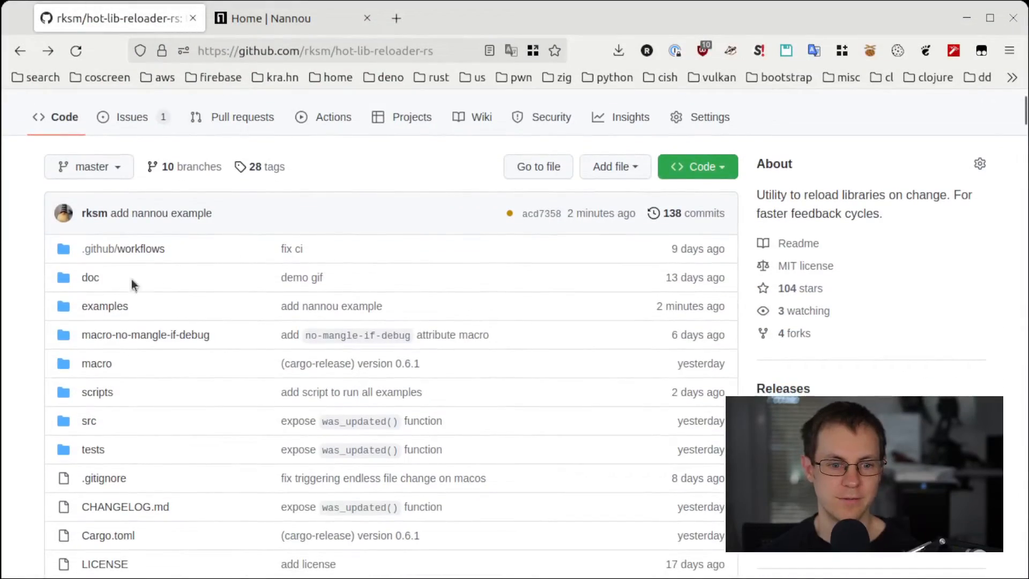
# - Enter the repository's examples folder, which lists the nannou-vector-field example
pyautogui.click(103, 306)
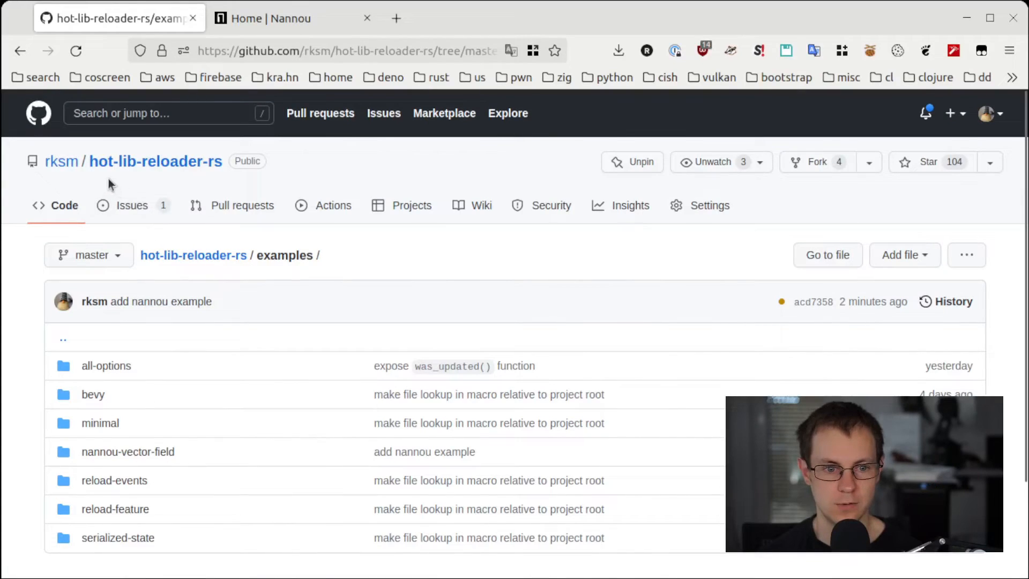
pyautogui.moveTo(186, 473)
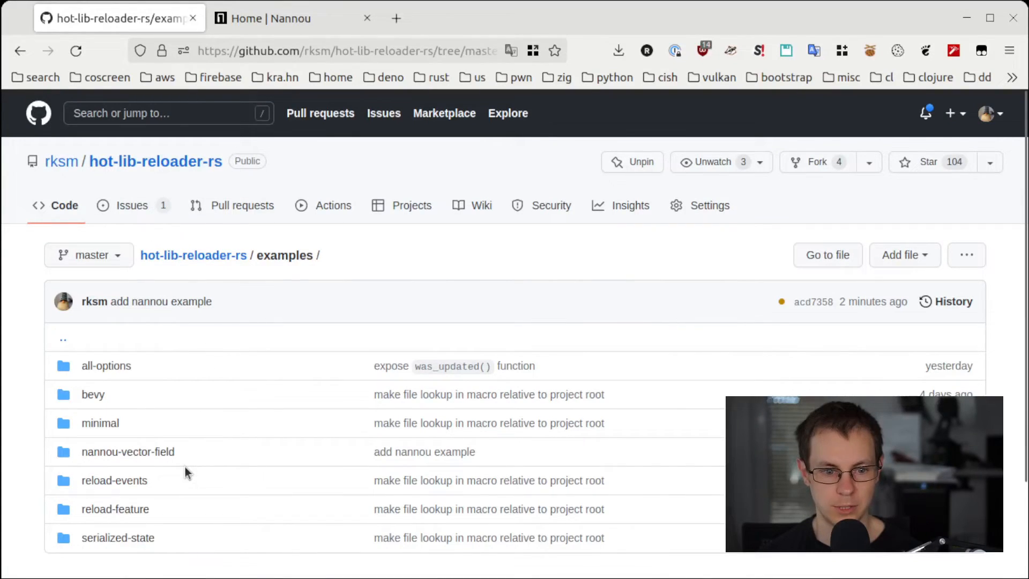
pyautogui.moveTo(452, 356)
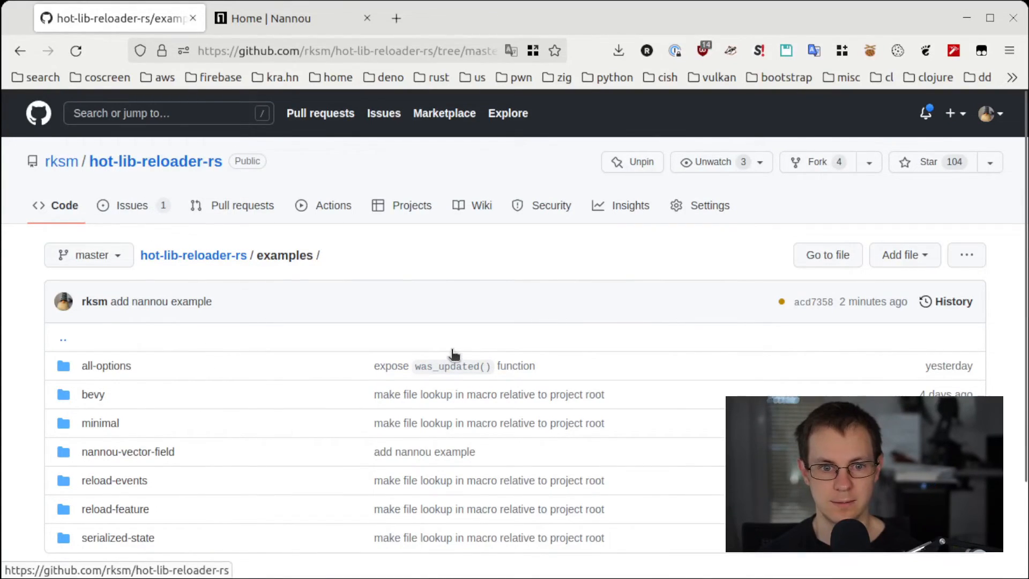